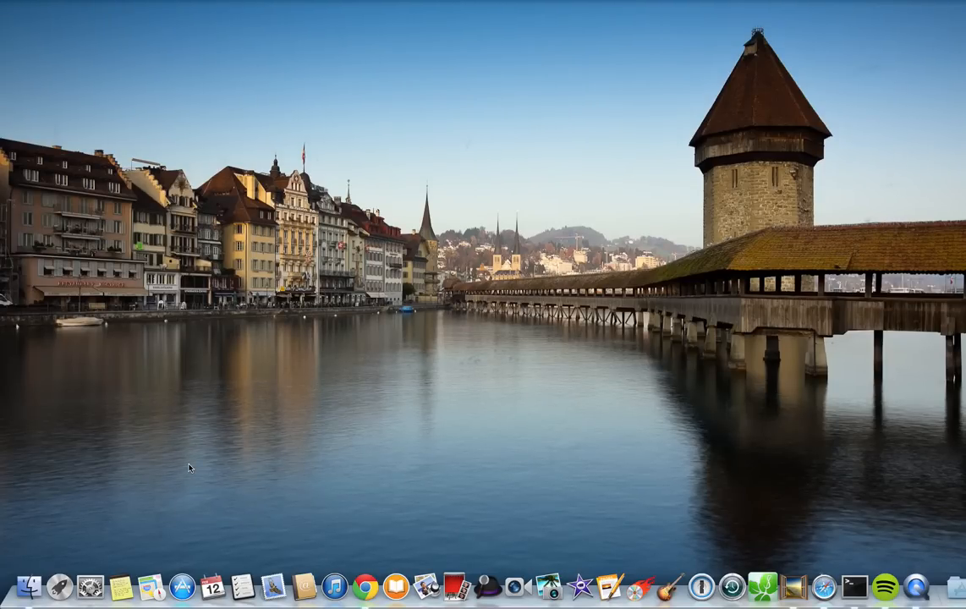
mouse_move(173, 465)
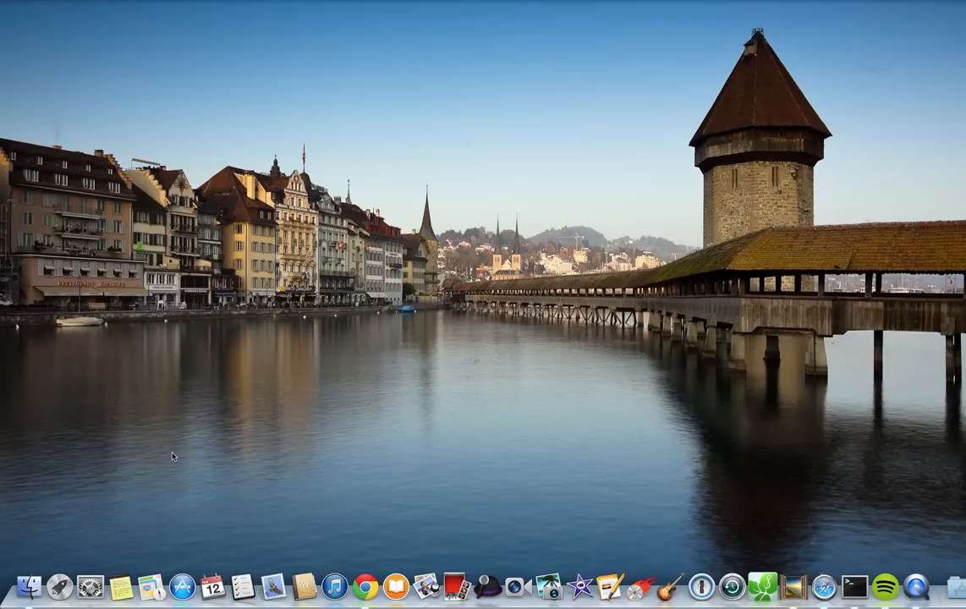
mouse_move(142, 497)
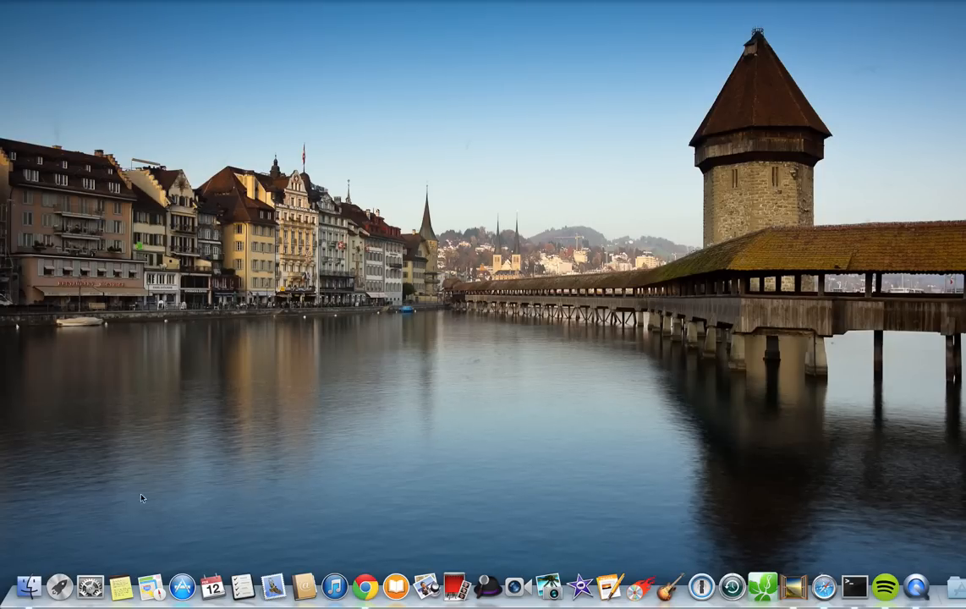
mouse_move(408, 521)
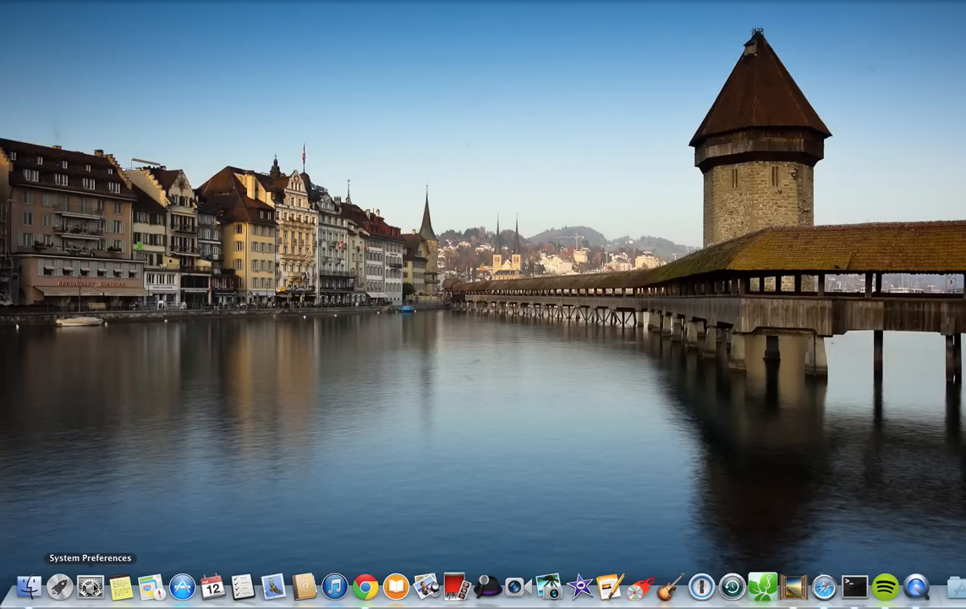
- Reach the Advanced settings of the Wi-Fi connection from the Network preferences pane
click(81, 585)
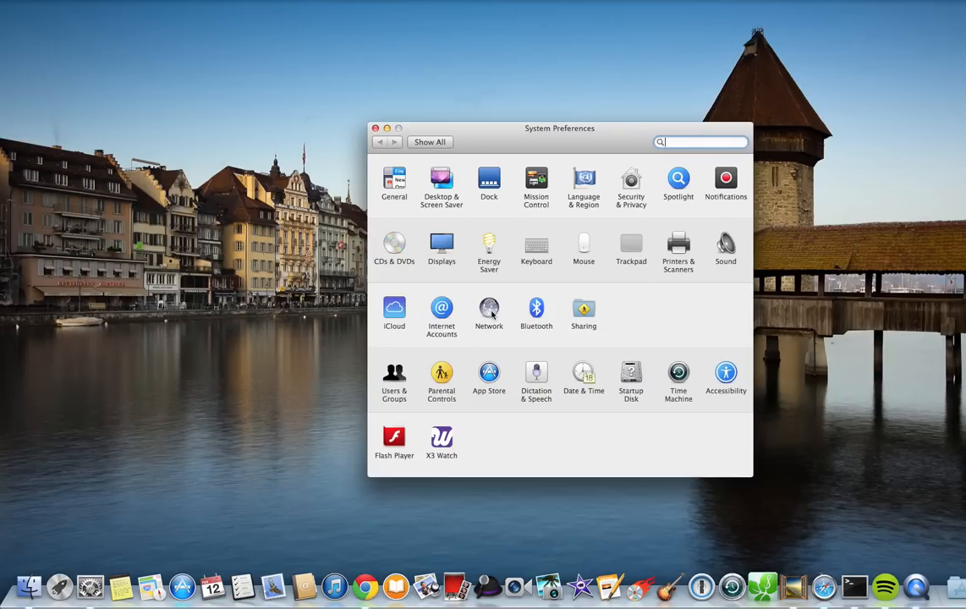
click(489, 310)
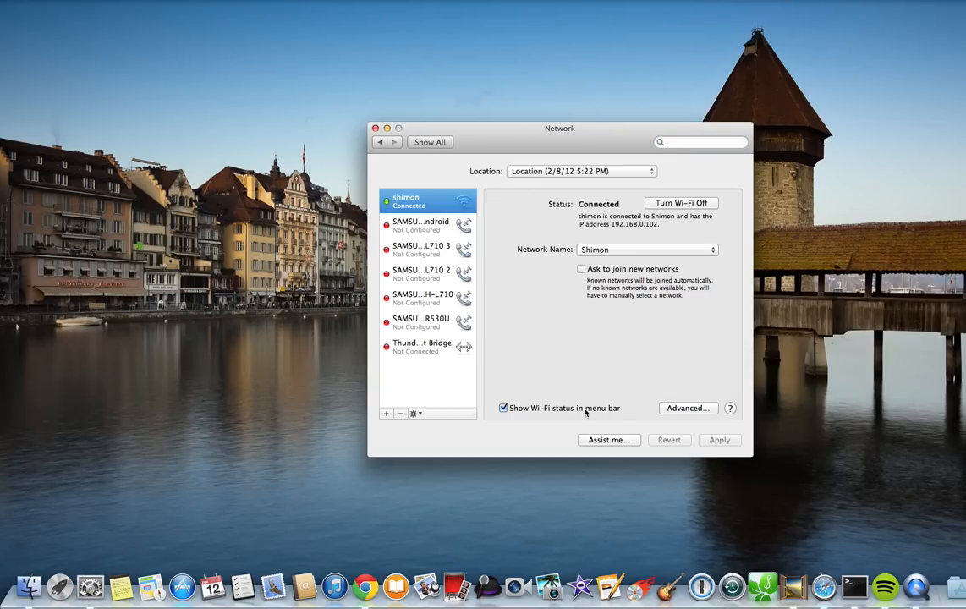
click(687, 408)
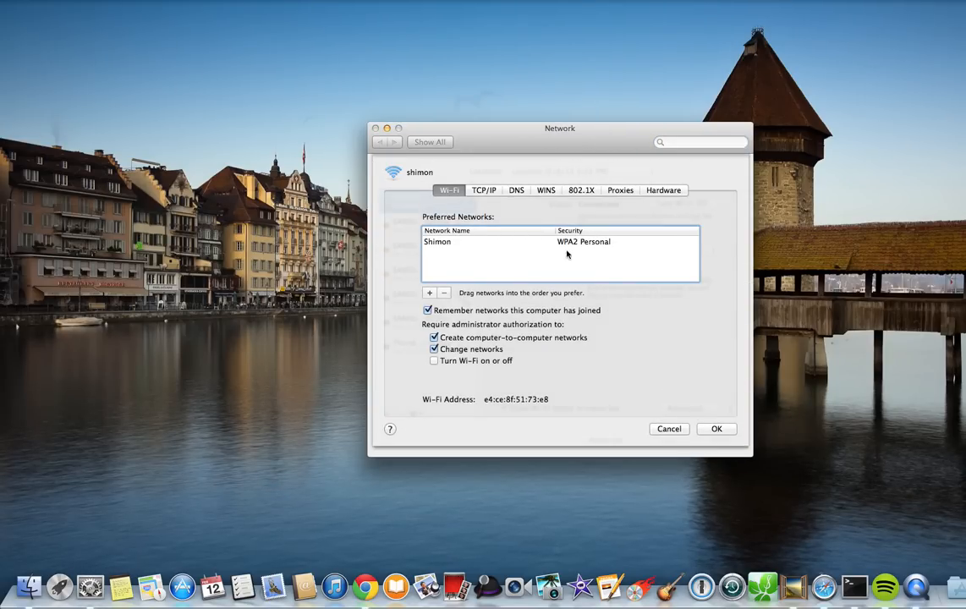
- Add 8.8.8.8 as the Wi-Fi DNS server and confirm with OK
click(515, 189)
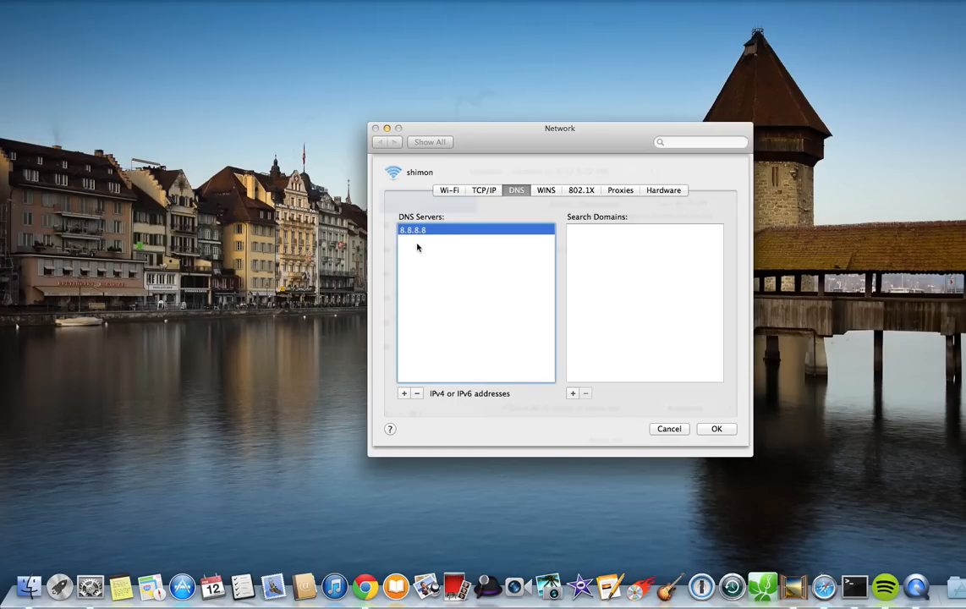
mouse_move(431, 264)
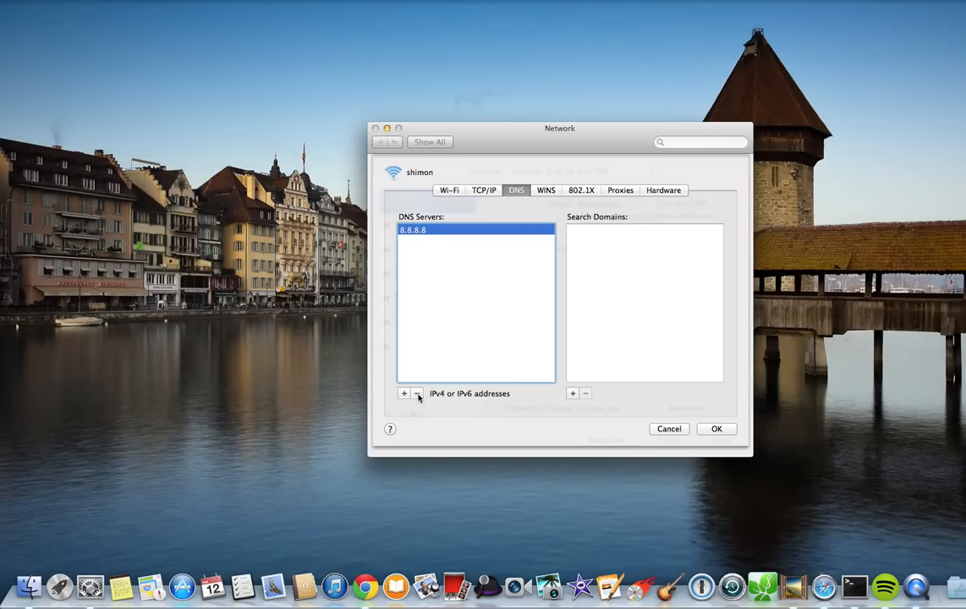
mouse_move(416, 393)
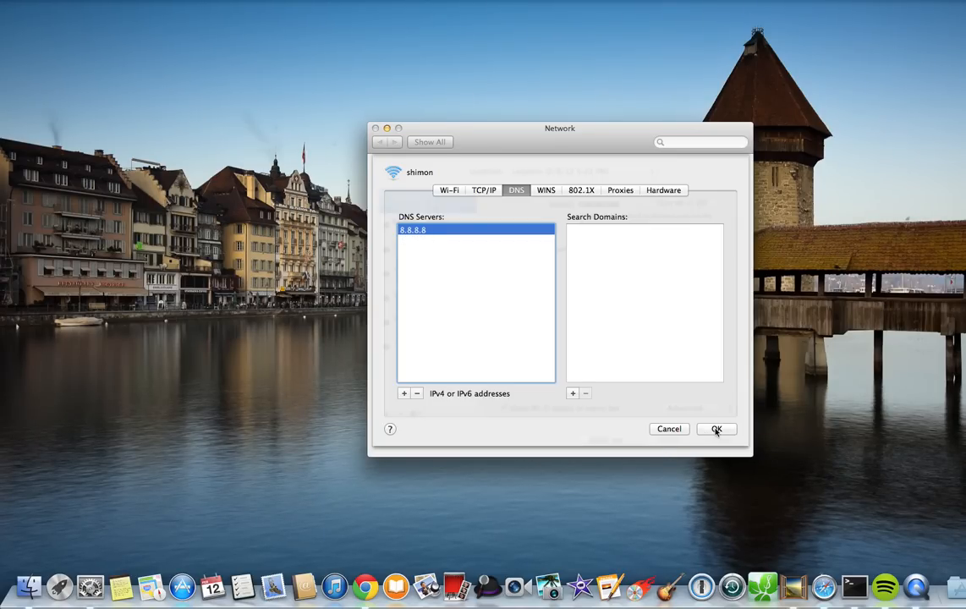
click(718, 430)
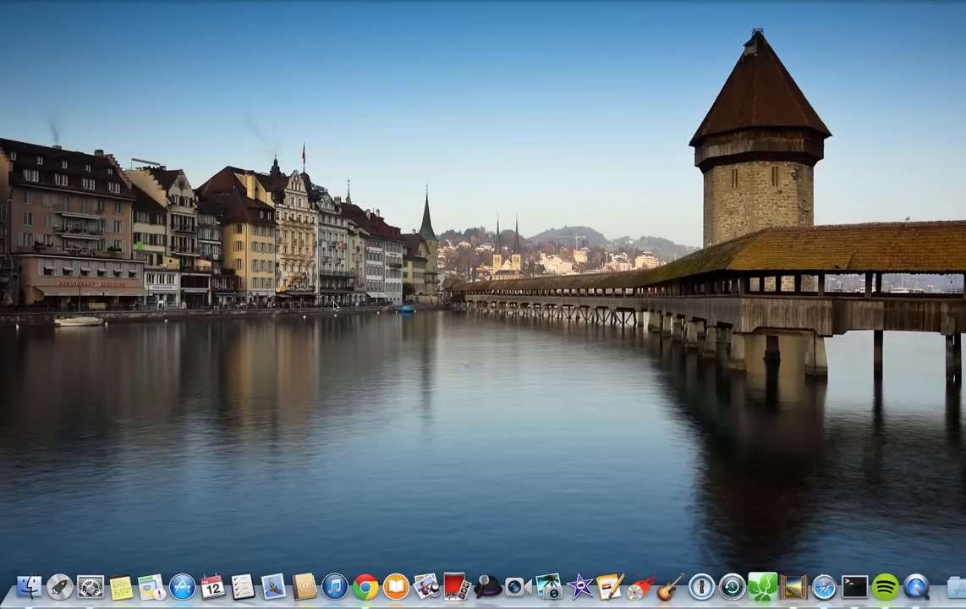
- Load youtube.com in Chrome and scroll down through the recommended videos
click(365, 586)
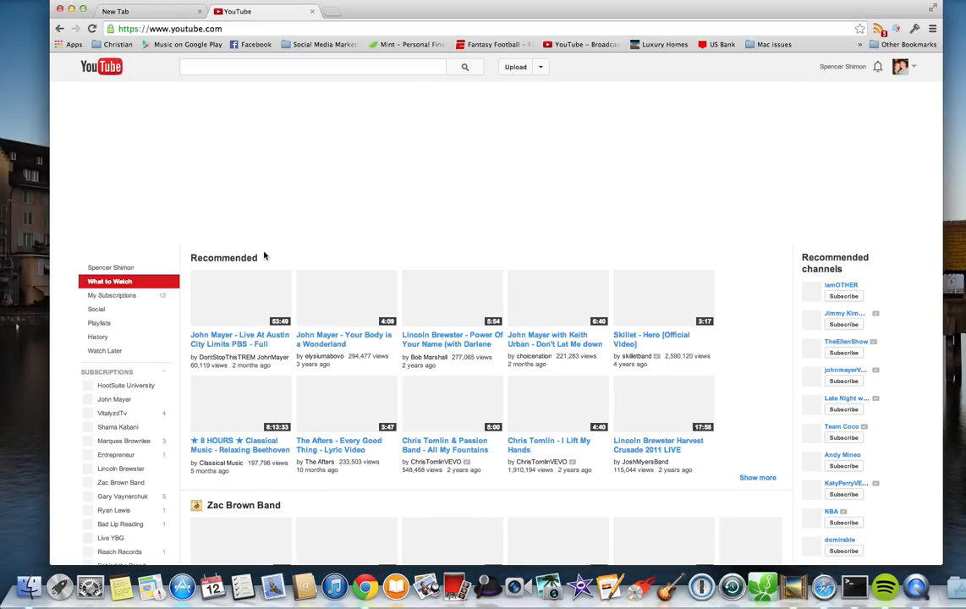
scroll(down, 3)
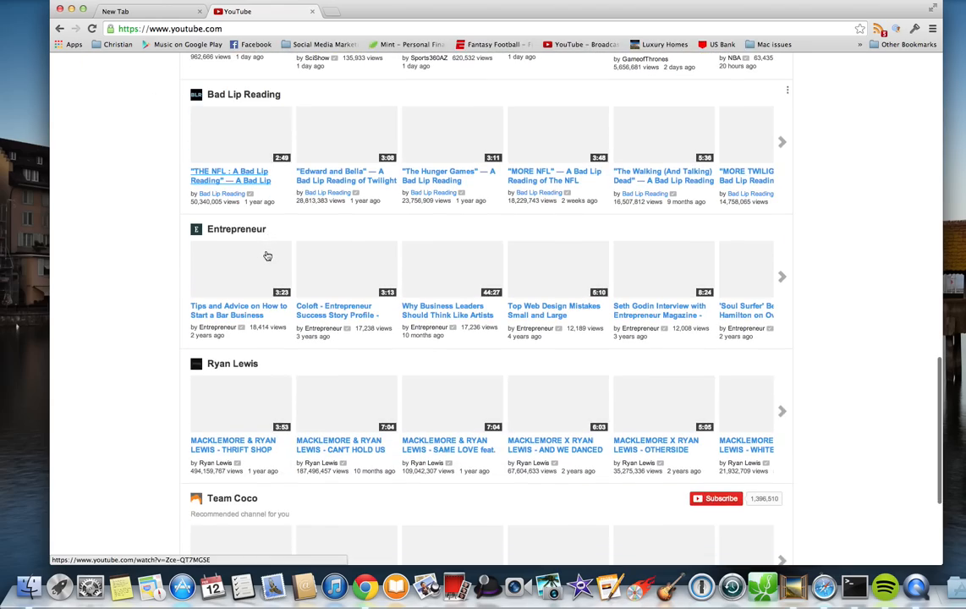